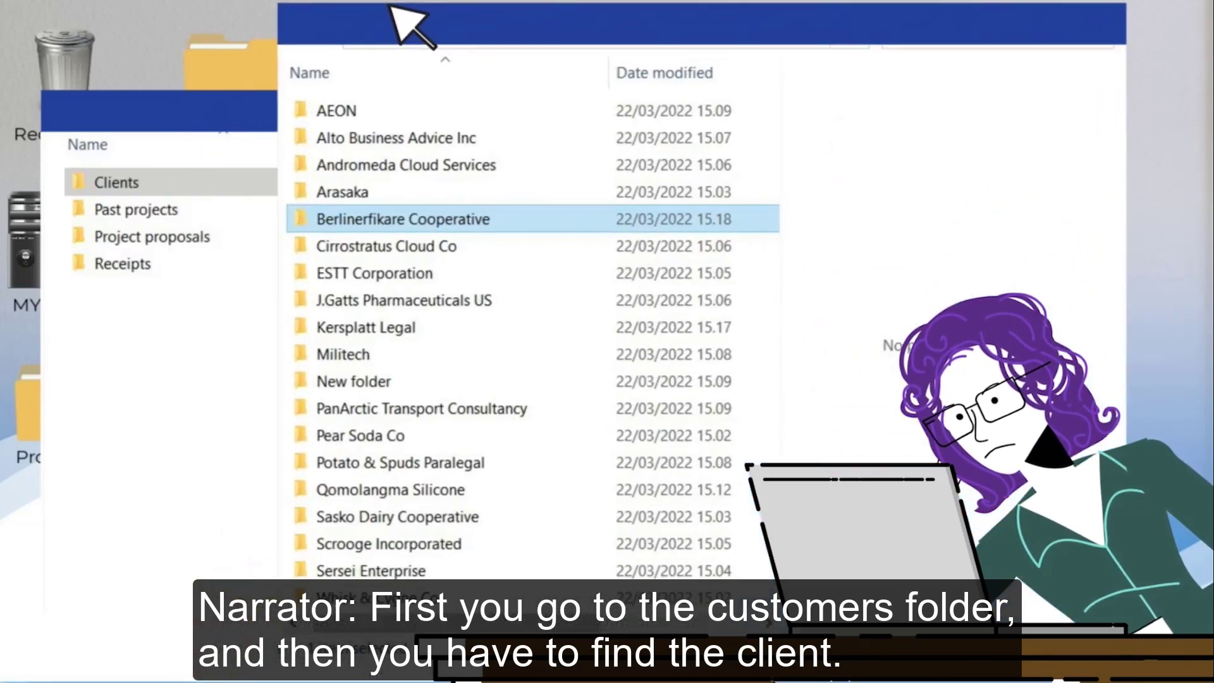
Open the Berlinerfikare Cooperative client folder to view its 2019 projects folder, contract and proposal.
double_click(403, 220)
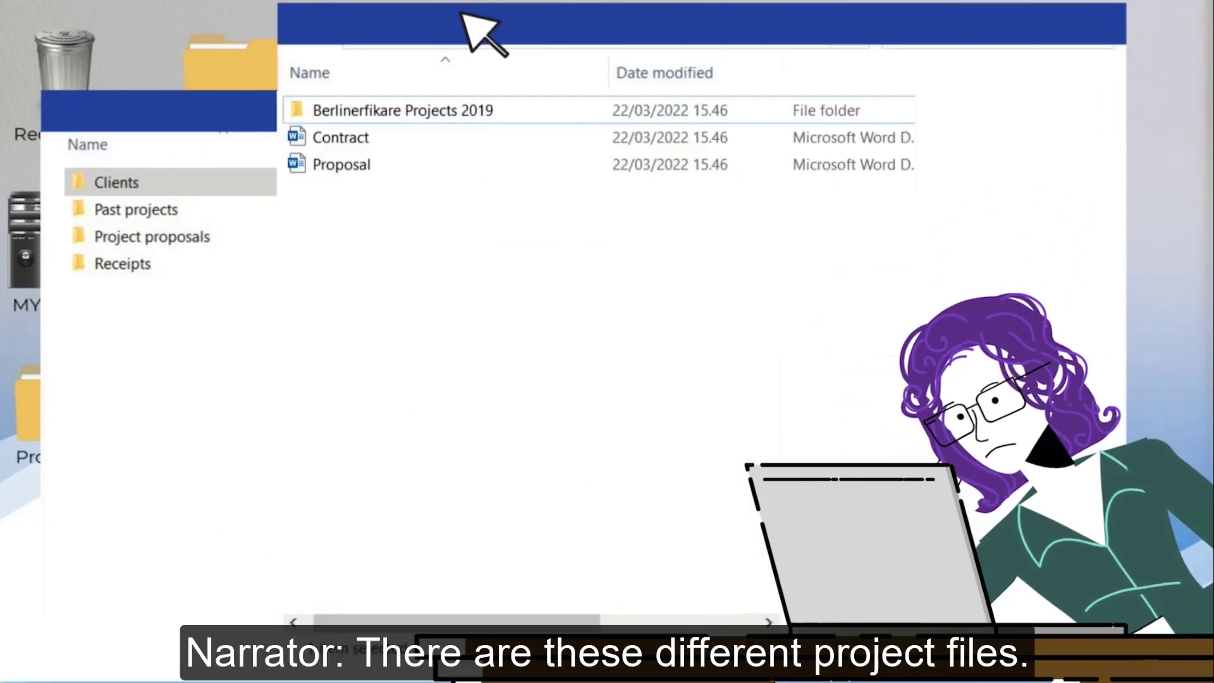
mouse_move(385, 273)
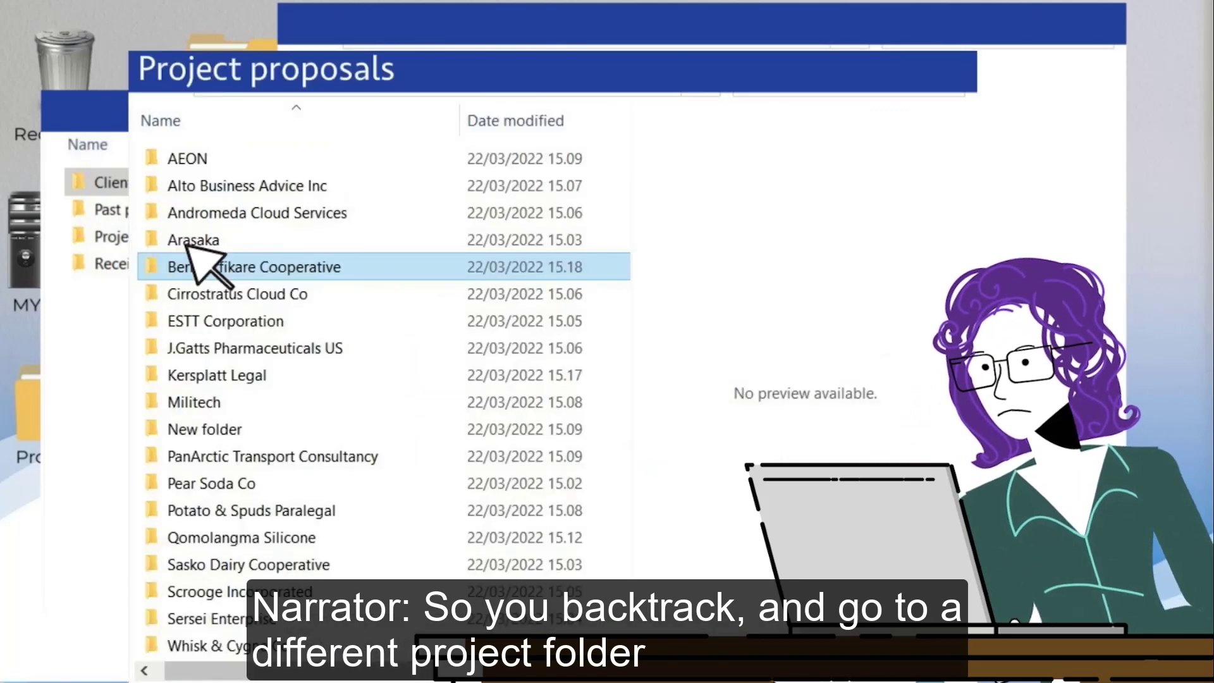
mouse_move(387, 298)
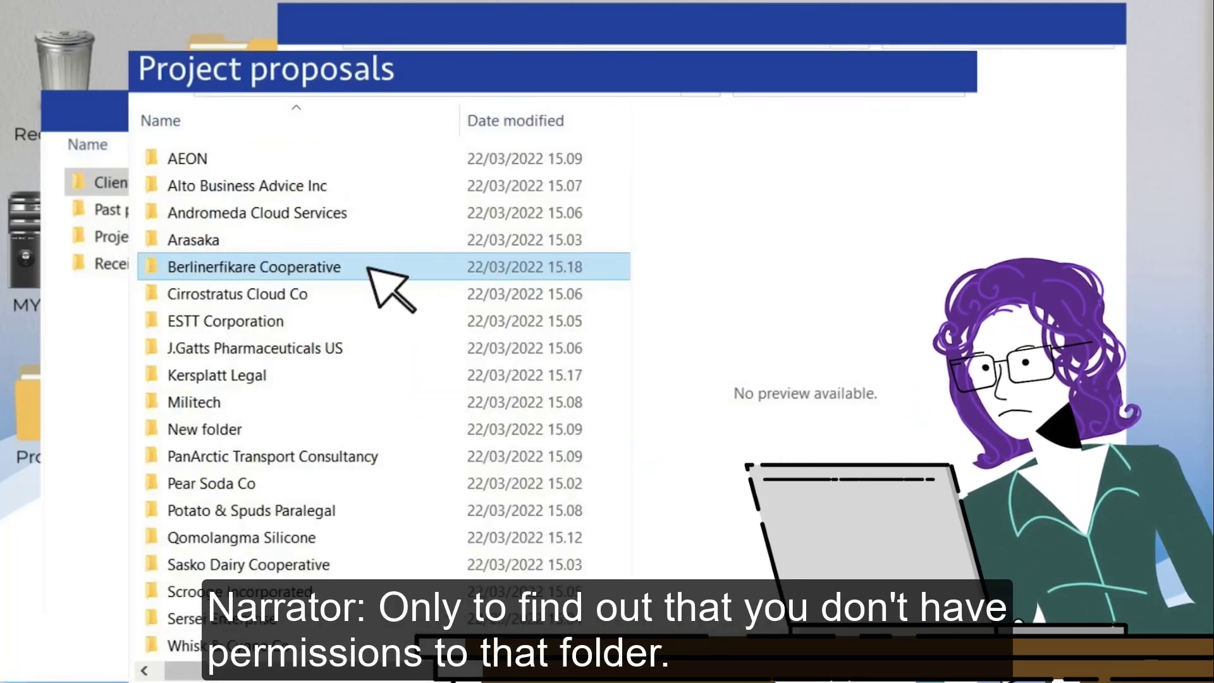
Dismiss the Access denied error, then open Berlinerfikare Cooperative in Project proposals once access is granted.
double_click(255, 267)
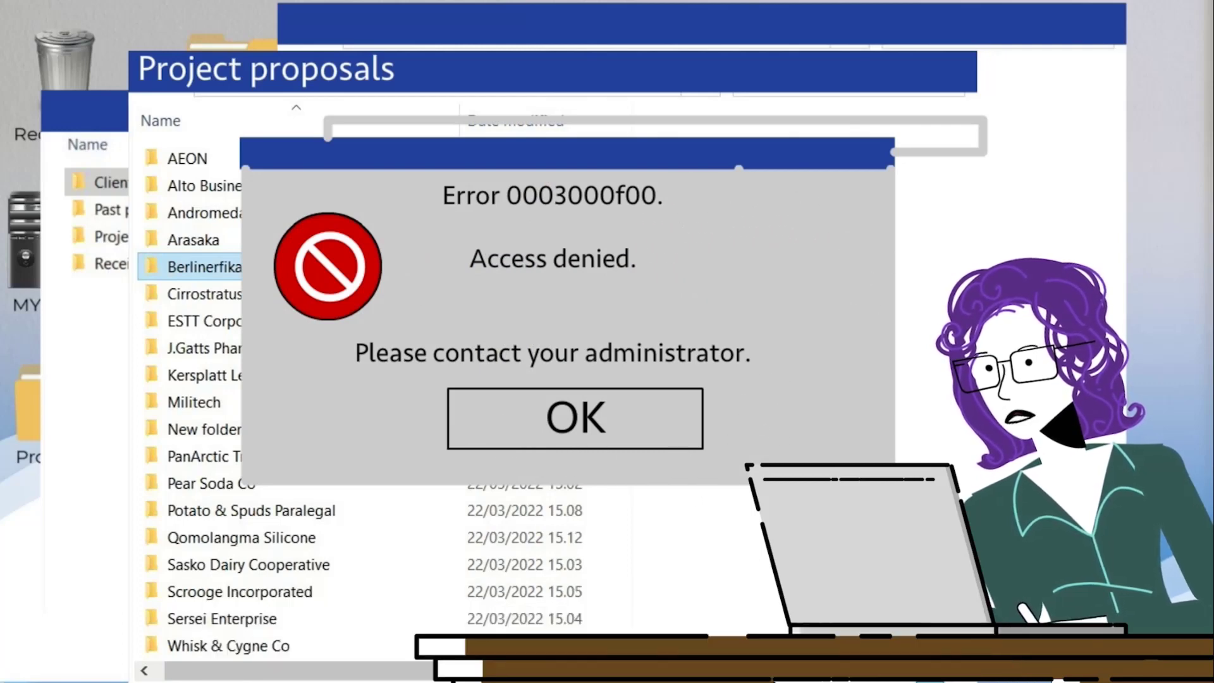
left_click(575, 417)
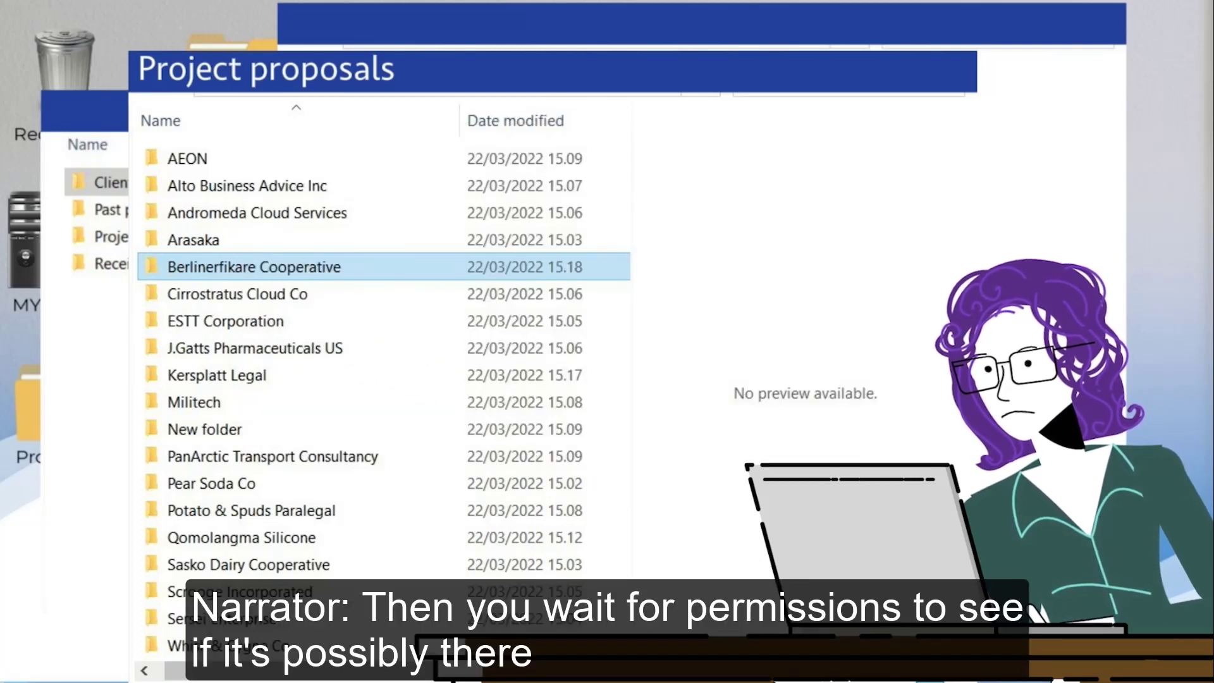
mouse_move(283, 433)
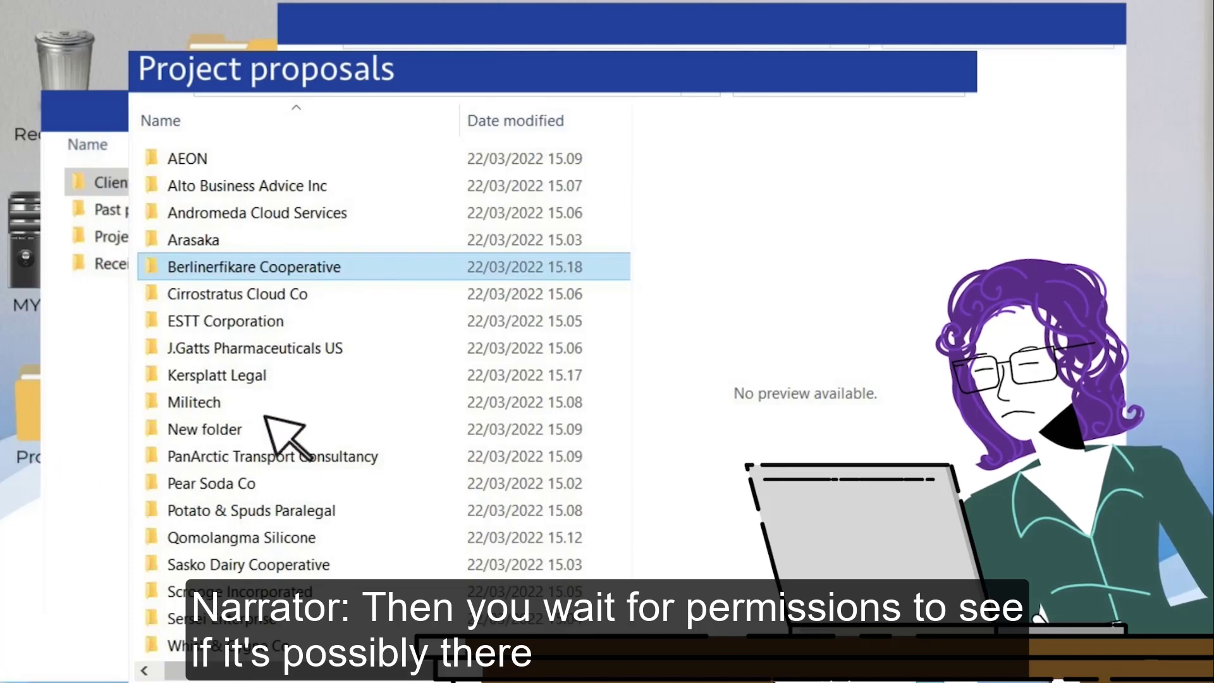
double_click(253, 267)
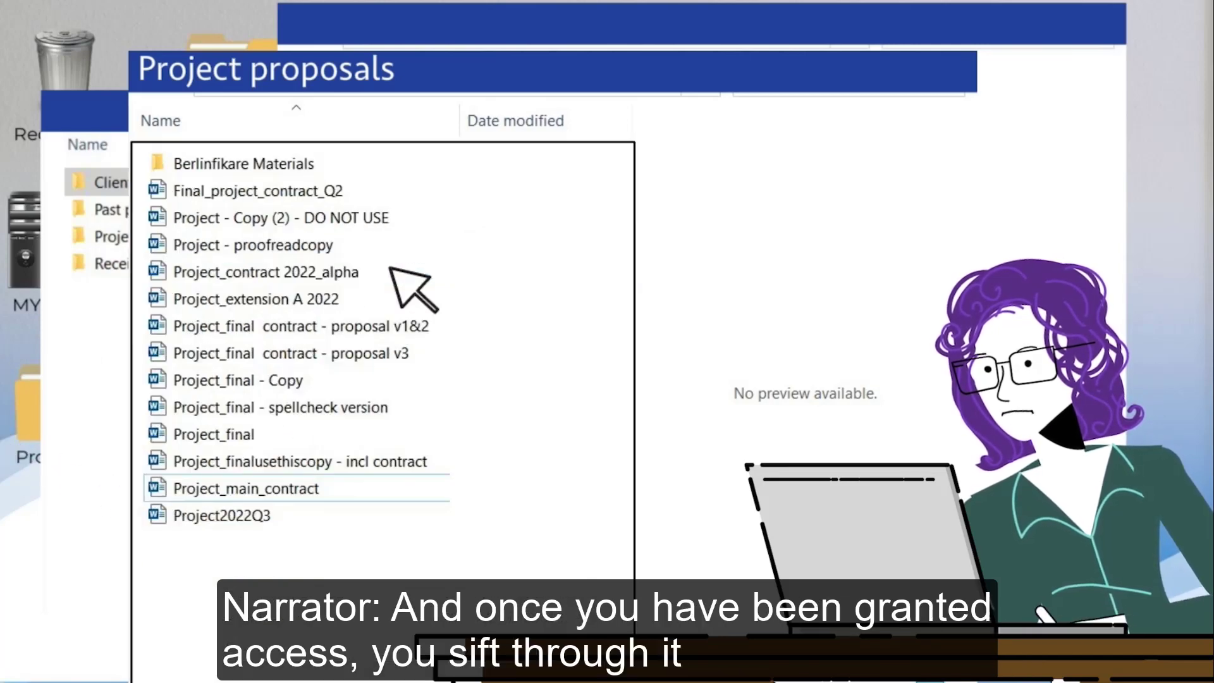
mouse_move(496, 434)
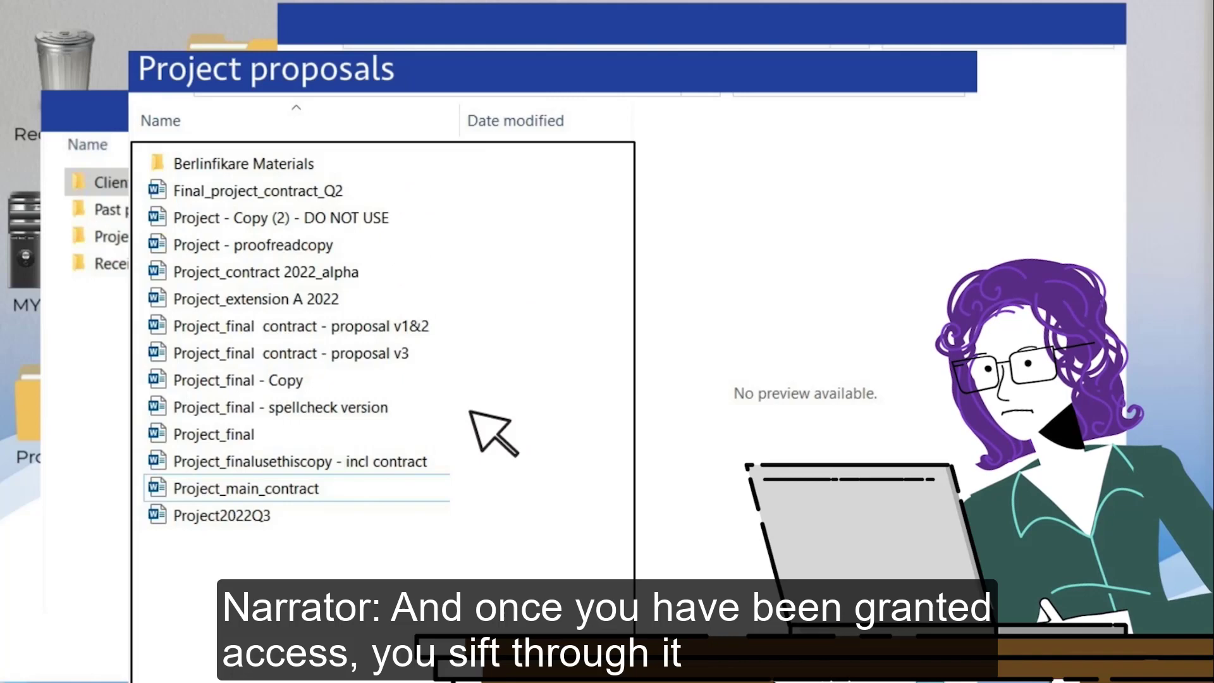